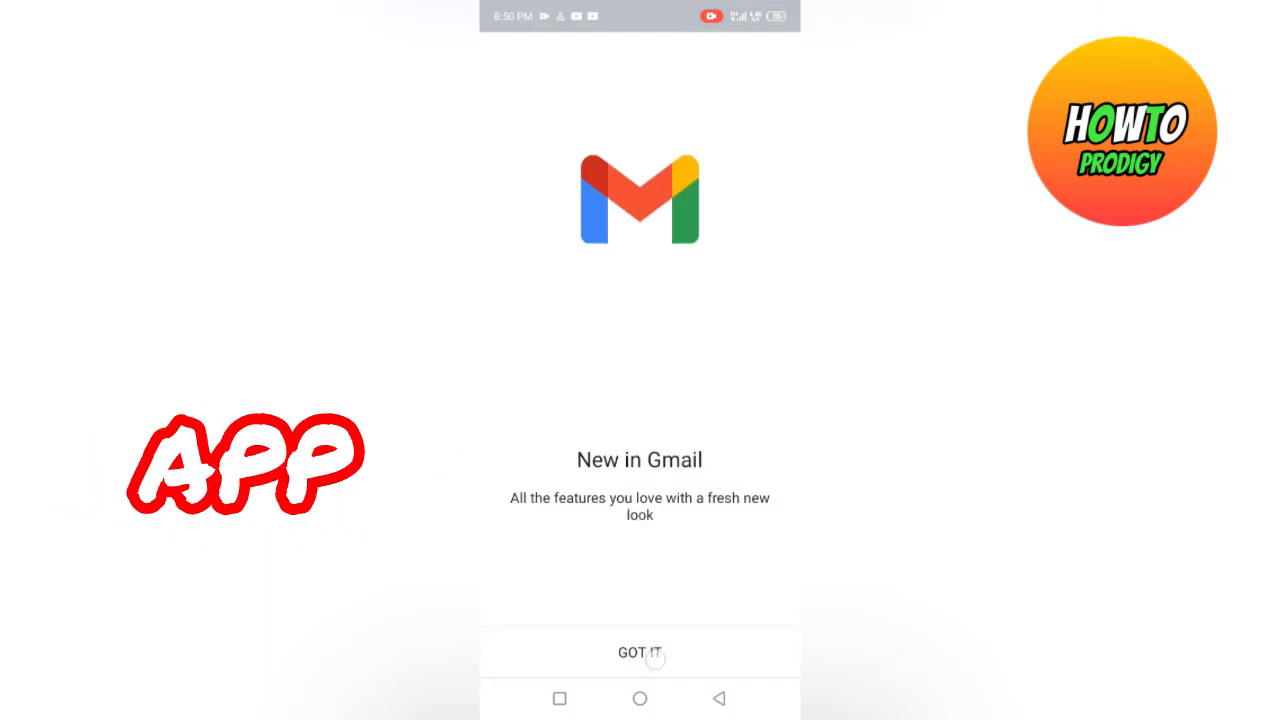
# Dismiss the welcome screen and add another email address of the Google type
pyautogui.click(640, 652)
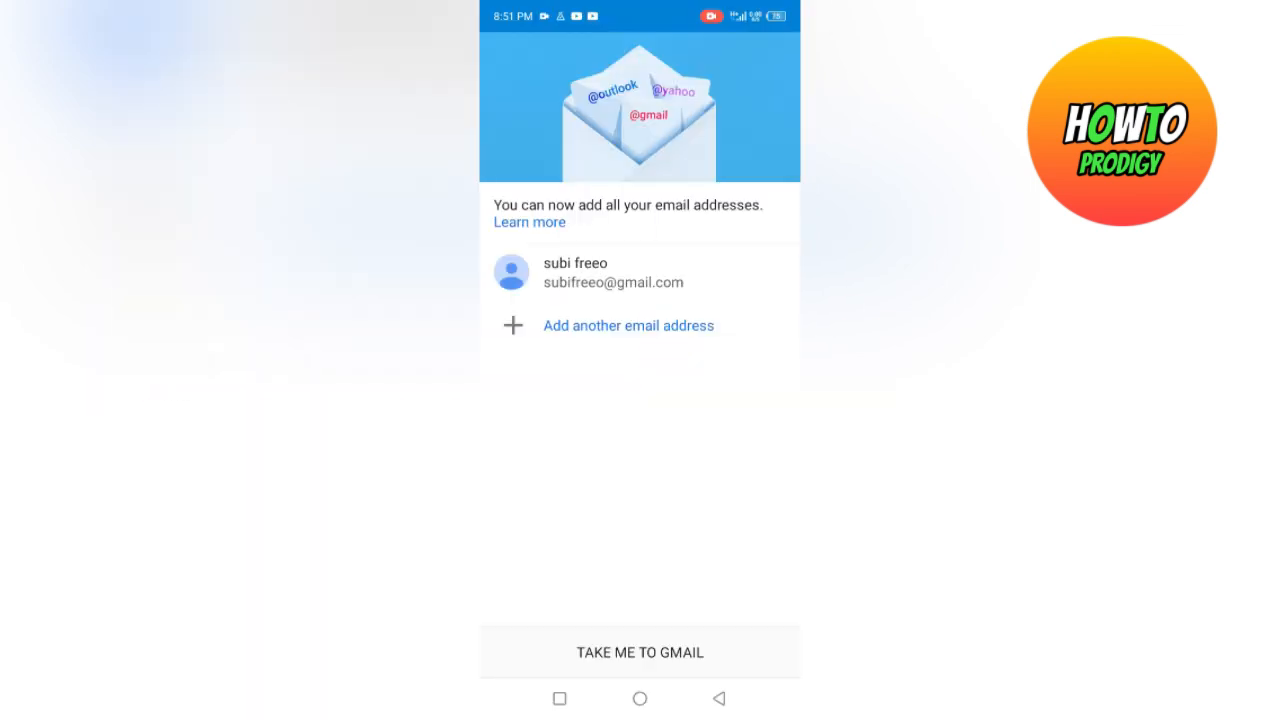
pyautogui.click(628, 324)
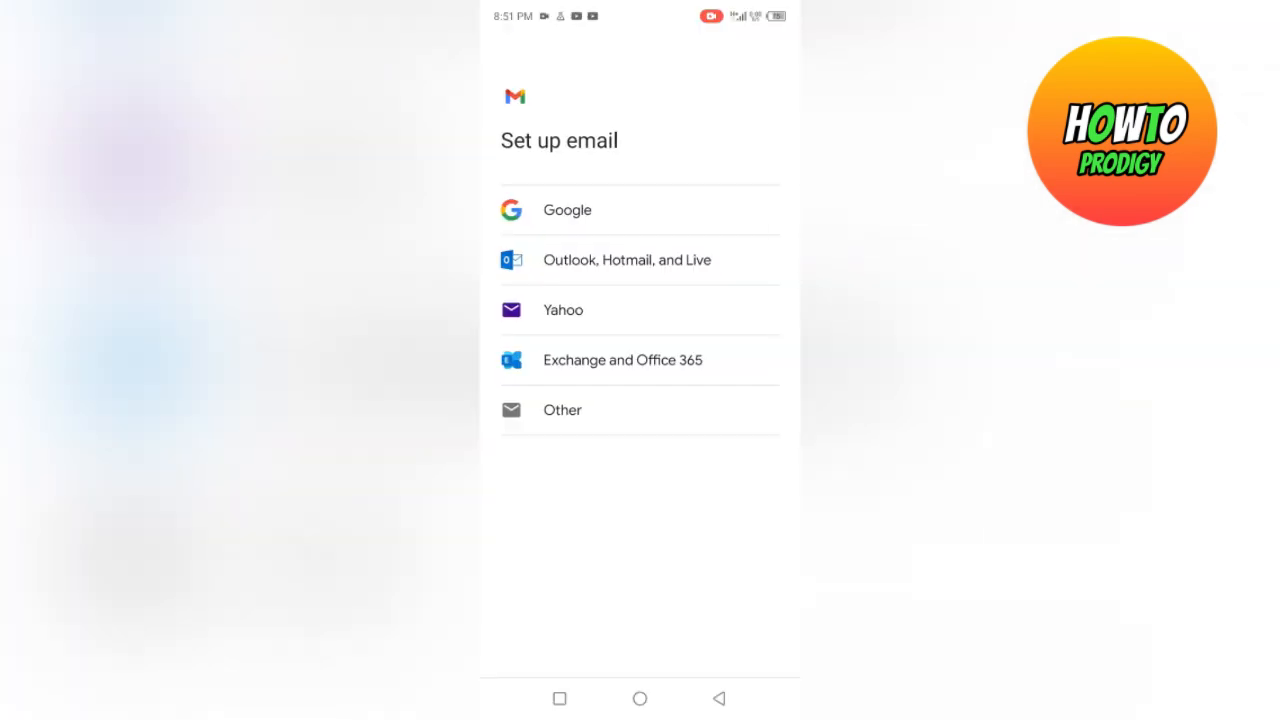
pyautogui.click(568, 210)
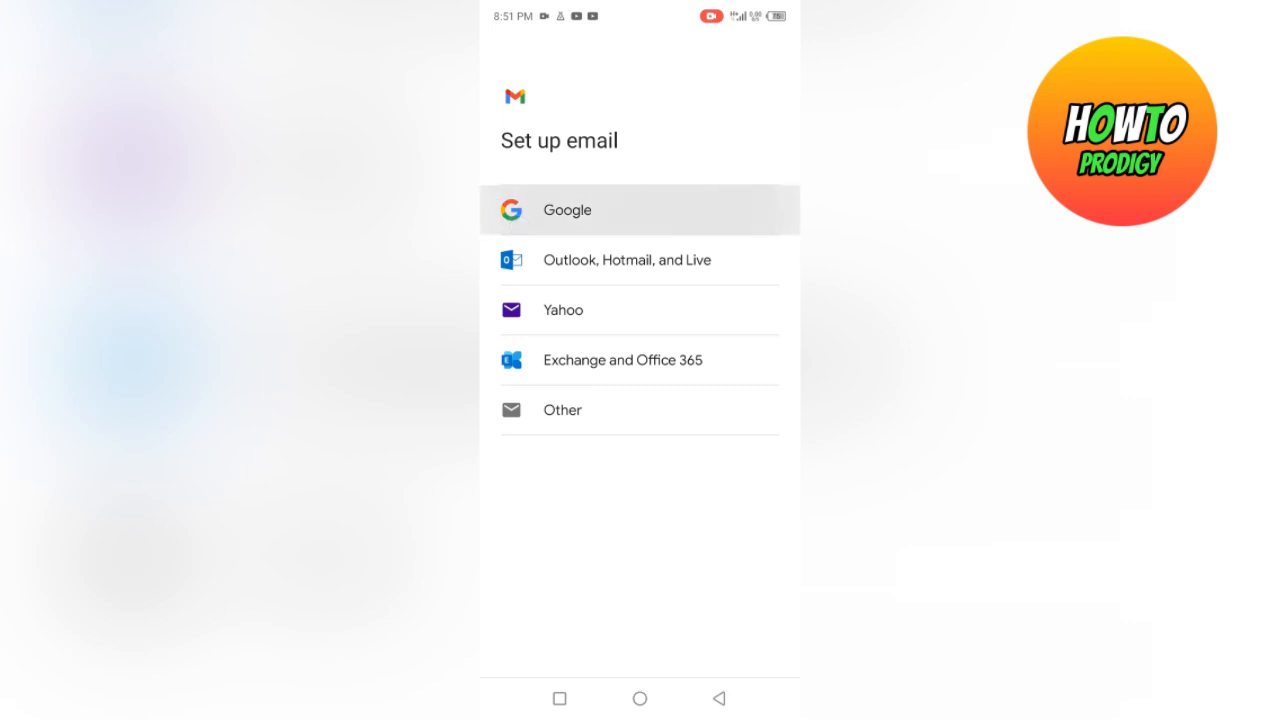
pyautogui.click(568, 210)
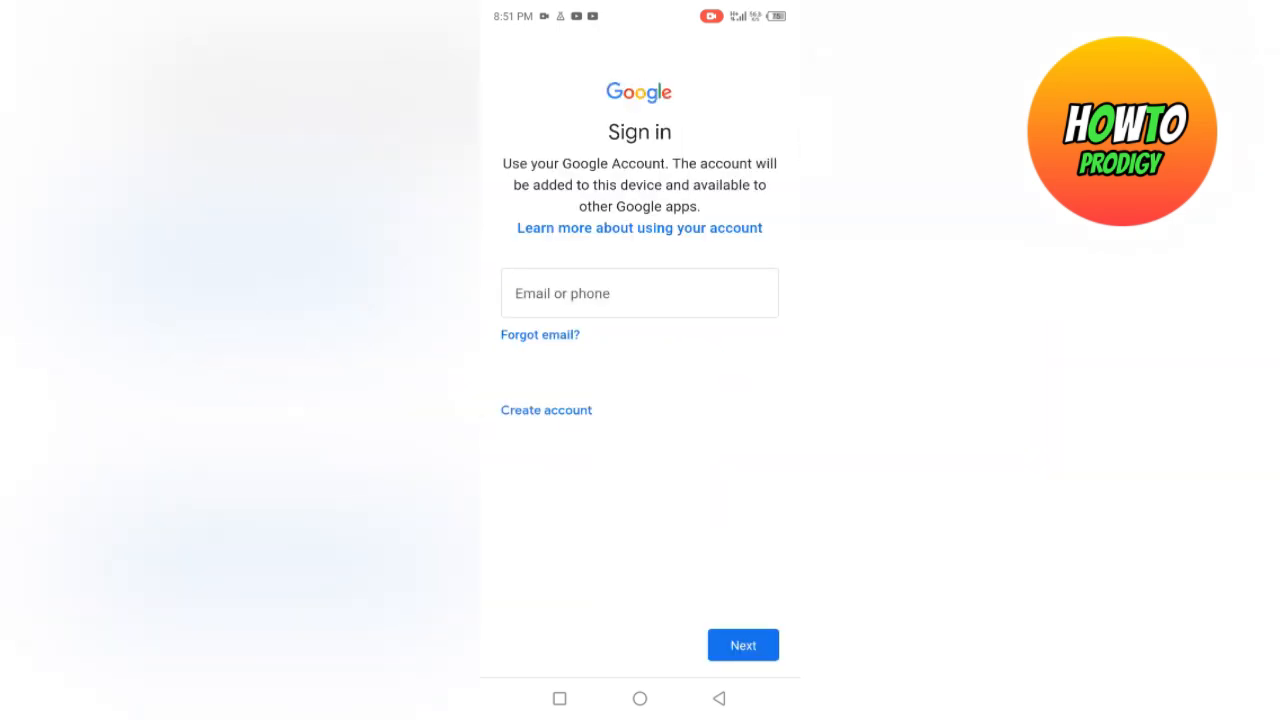
# Create a new account with first name 'howto' and last name 'prodigy', then continue
pyautogui.click(546, 410)
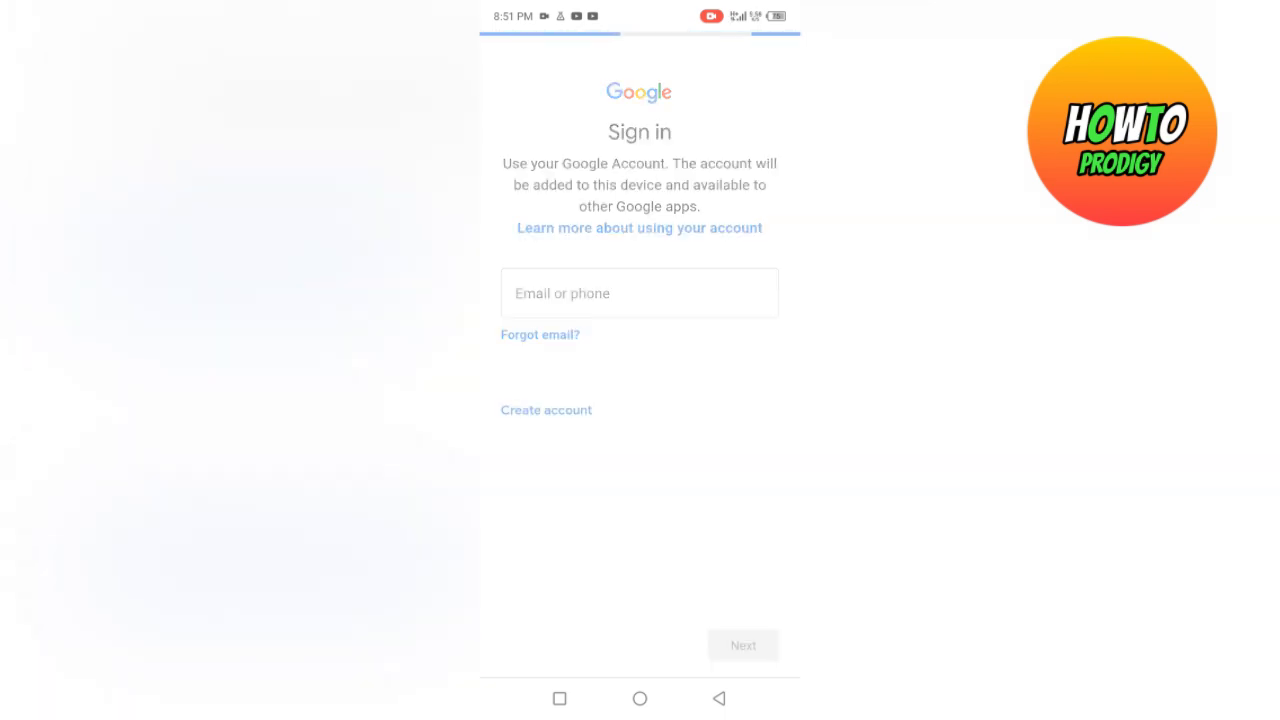
pyautogui.click(546, 408)
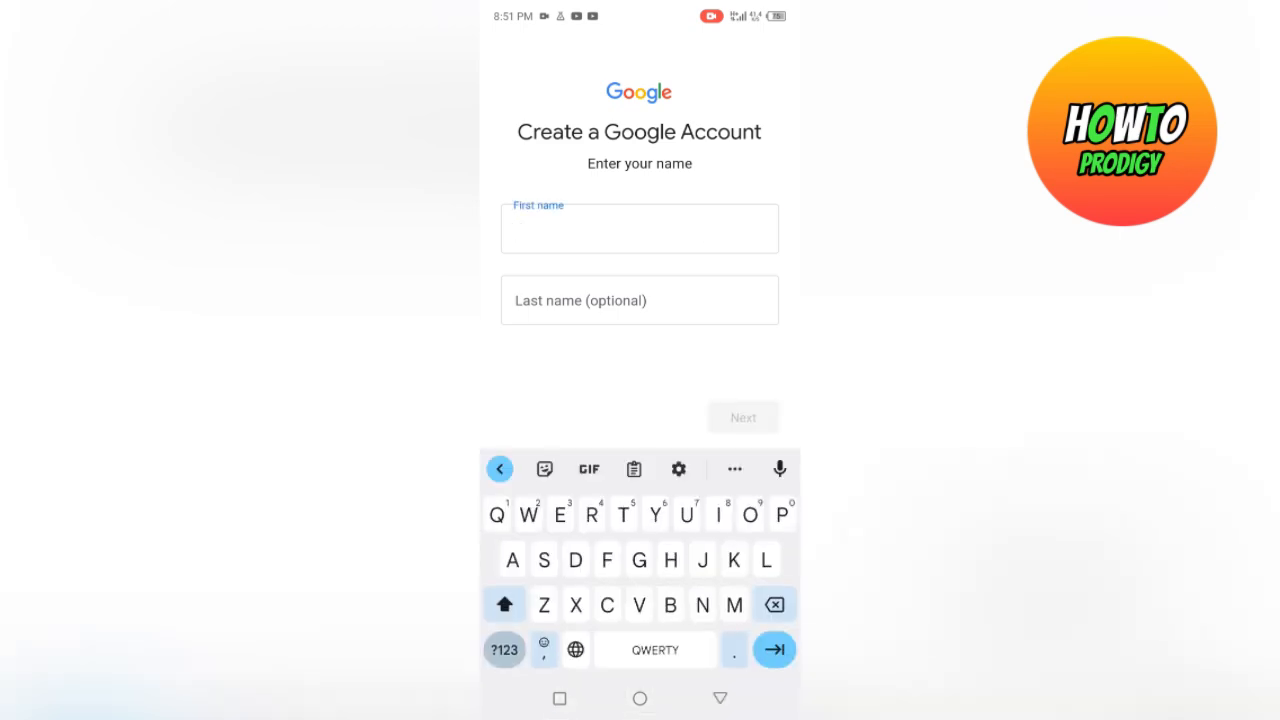
pyautogui.click(640, 228)
pyautogui.write('howto')
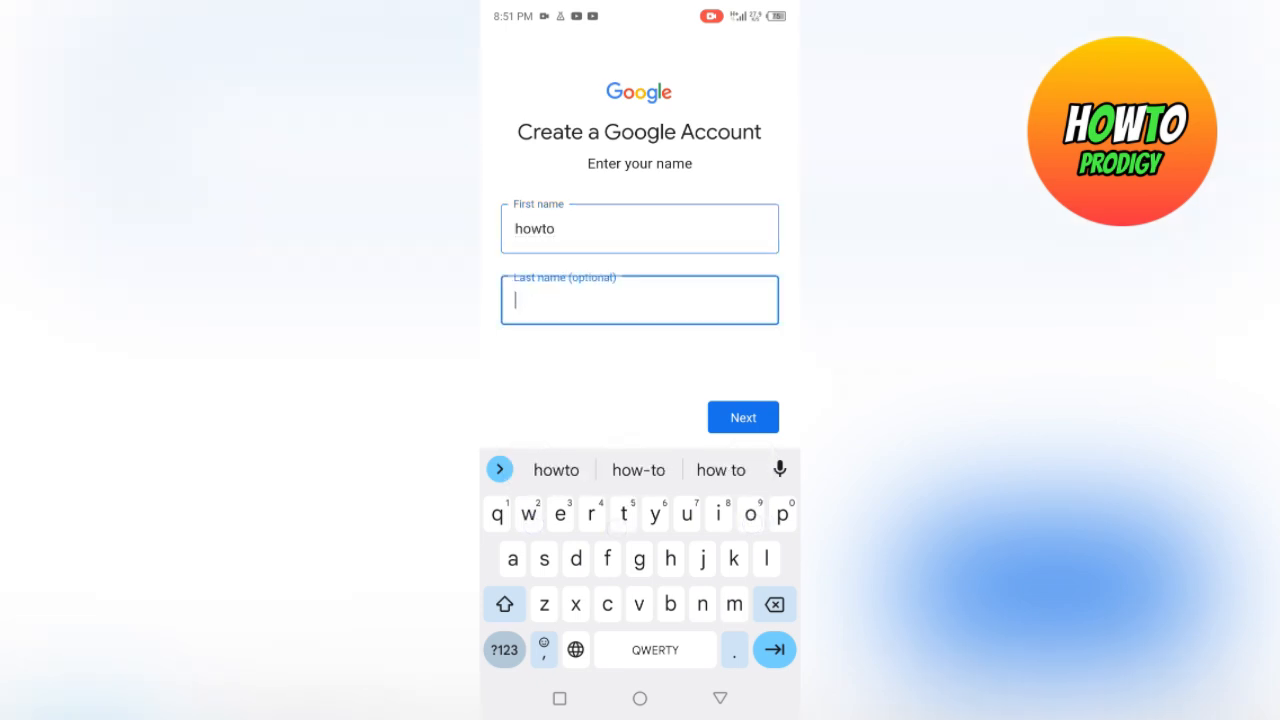
pyautogui.write('p')
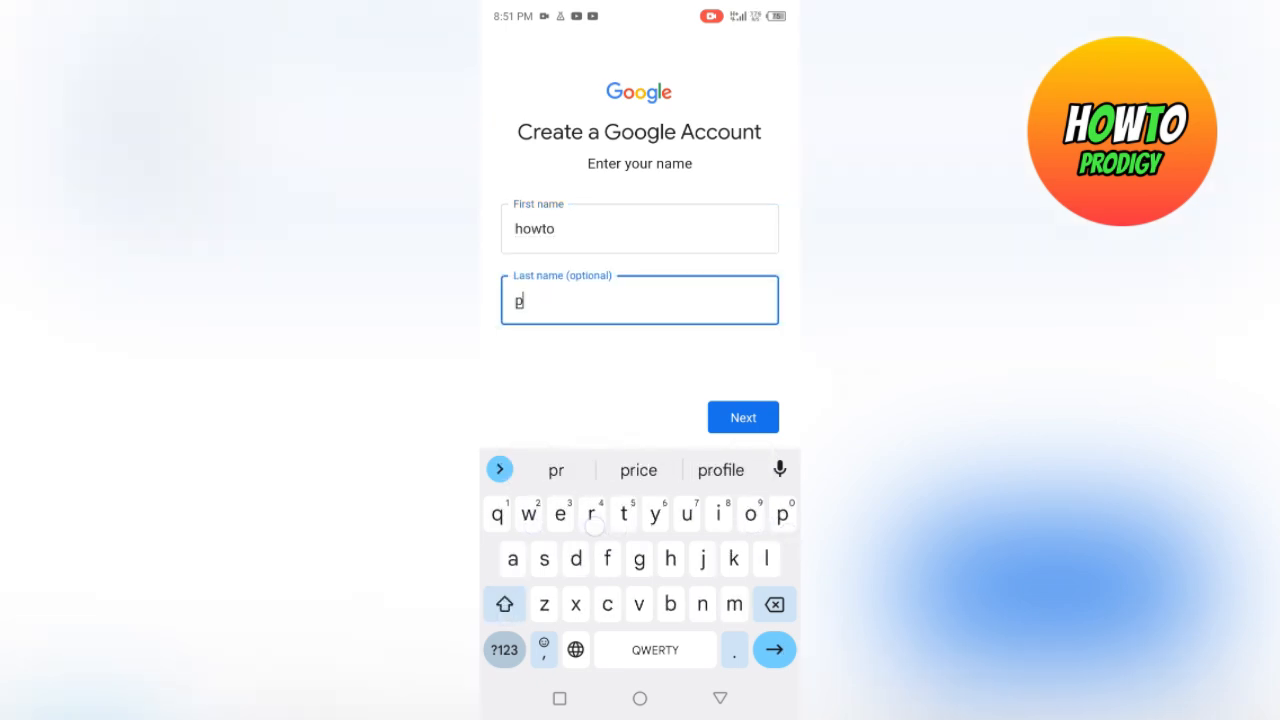
pyautogui.write('rodigy')
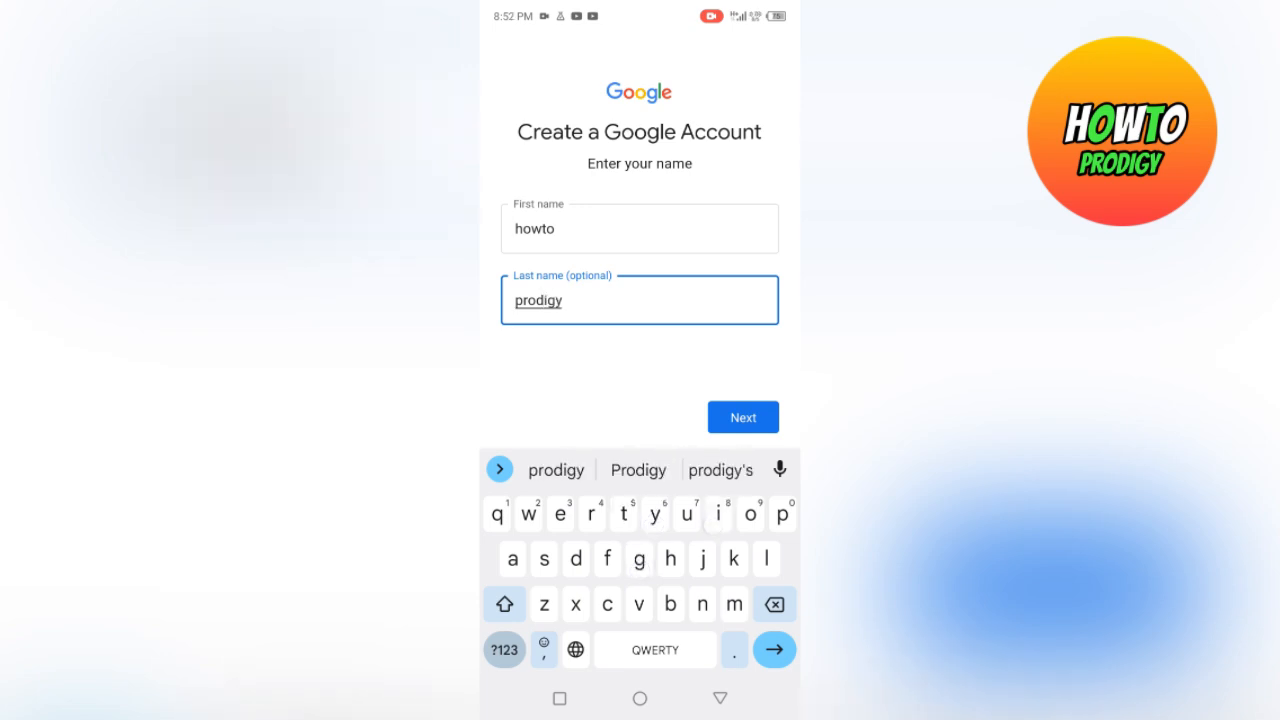
pyautogui.click(744, 418)
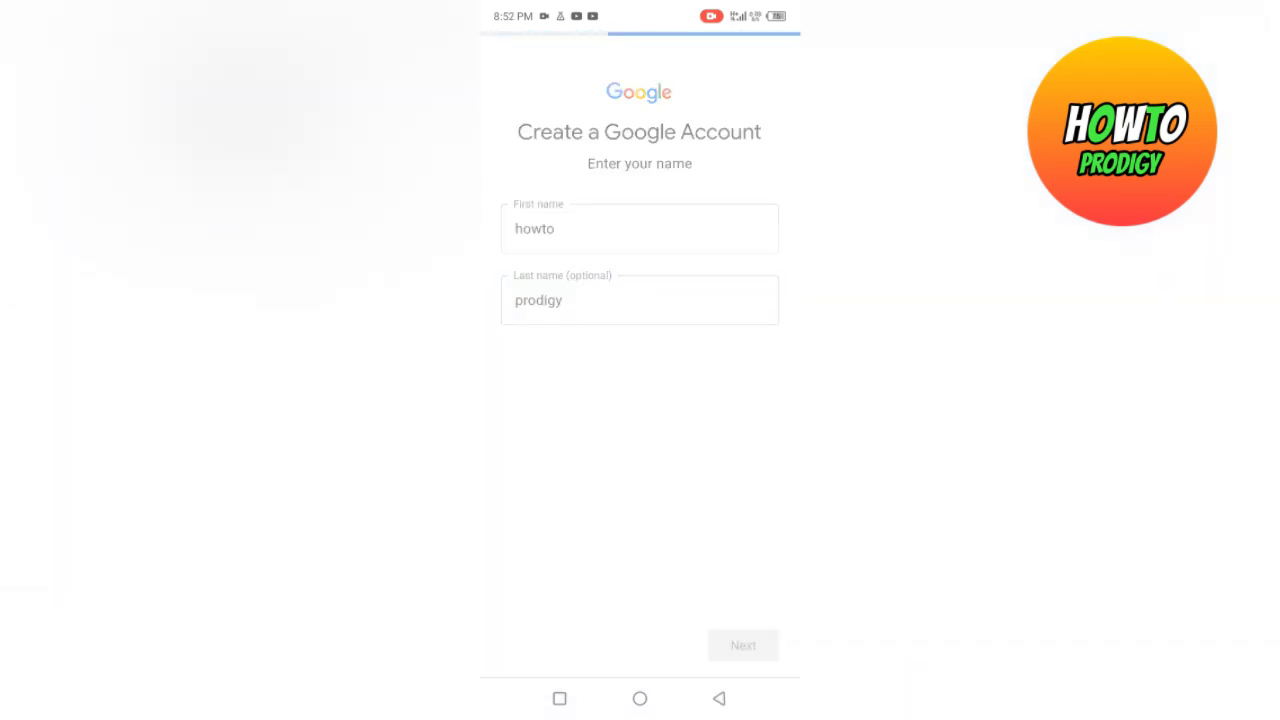
pyautogui.click(744, 644)
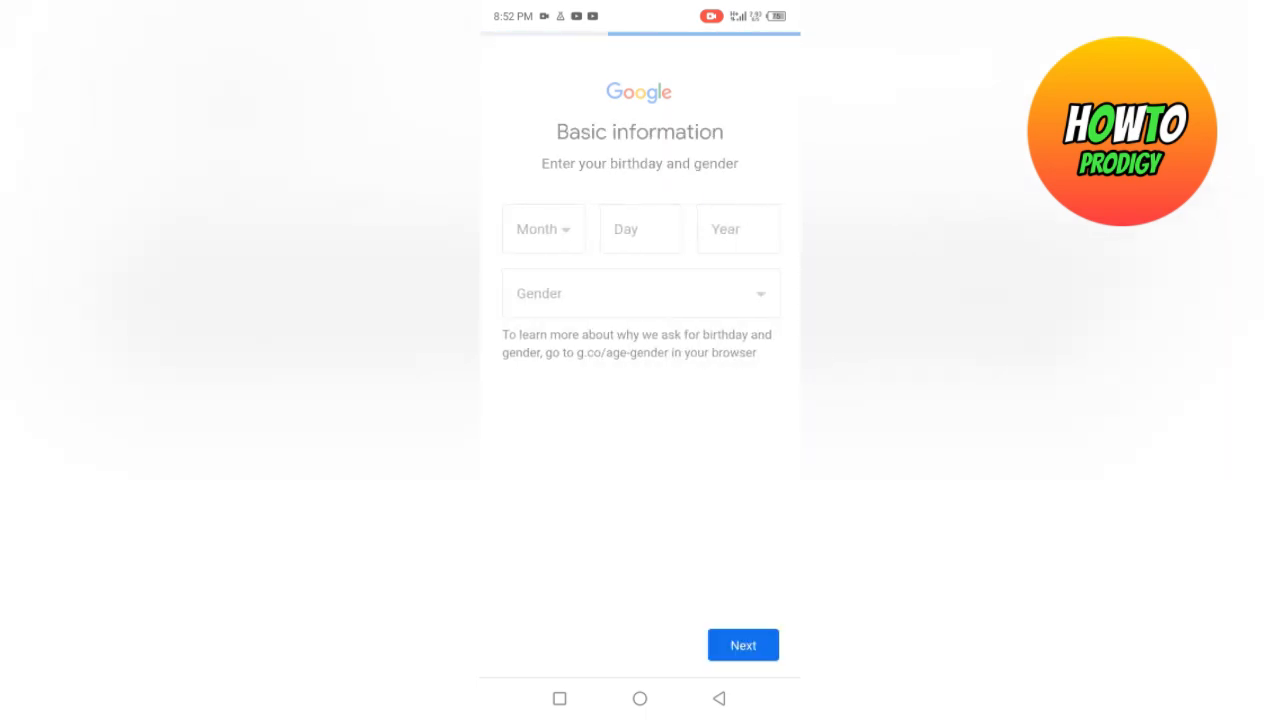
pyautogui.click(544, 228)
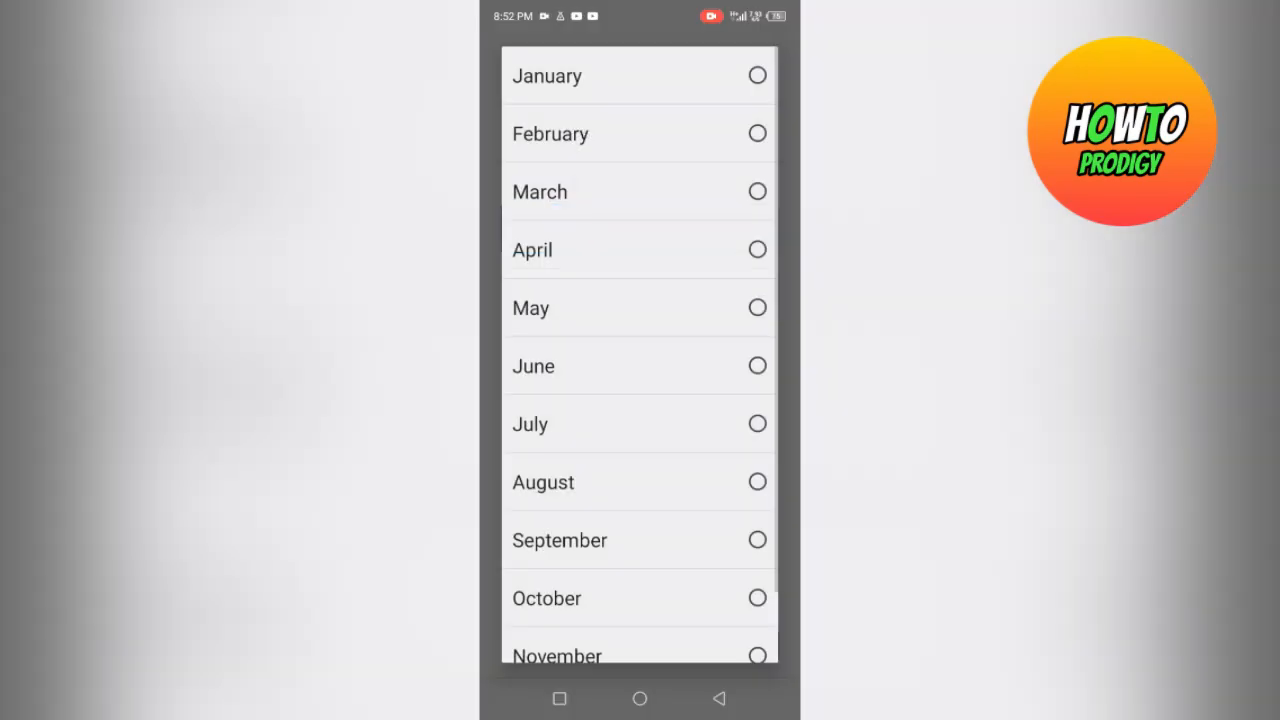
pyautogui.scroll(-3)
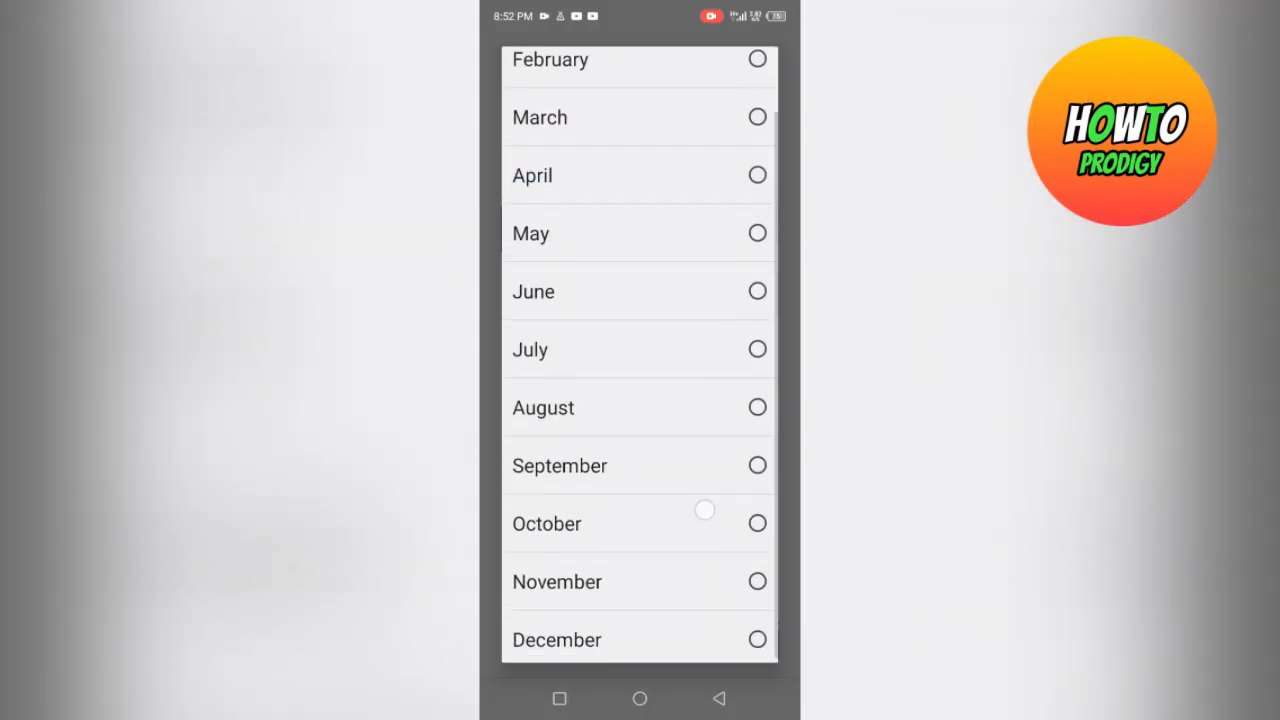
pyautogui.click(544, 408)
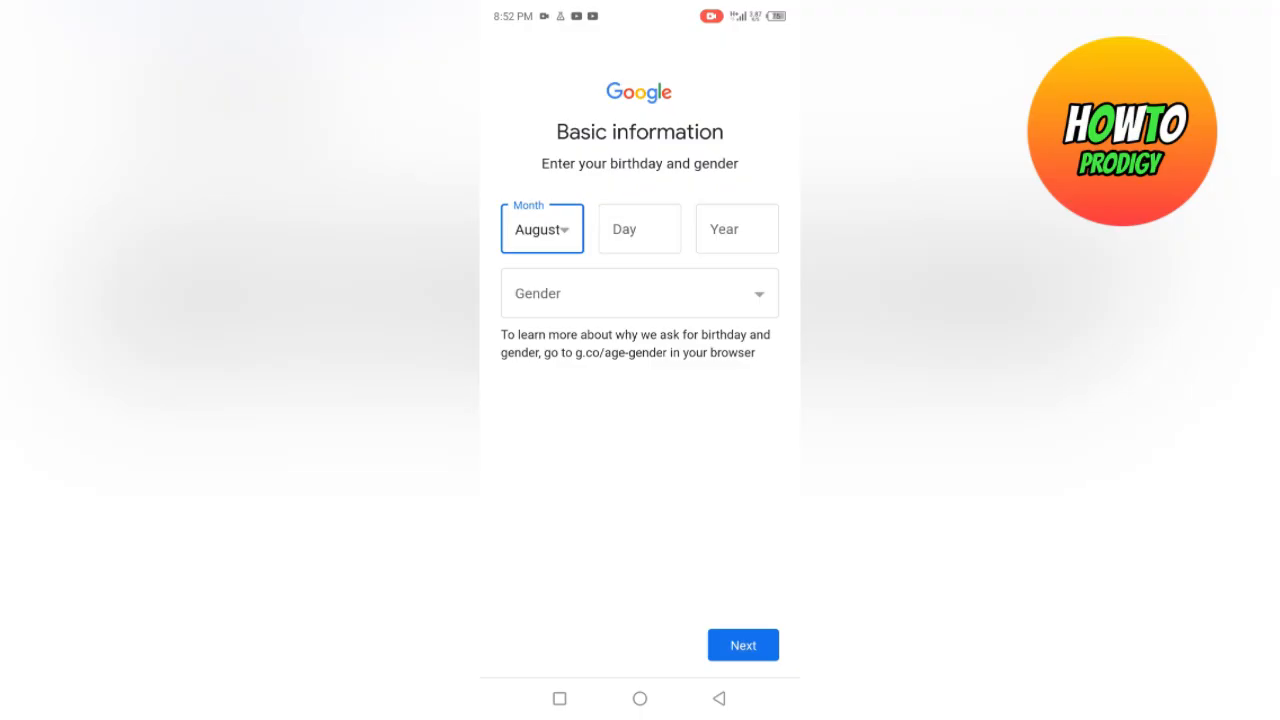
pyautogui.click(640, 228)
pyautogui.write('06')
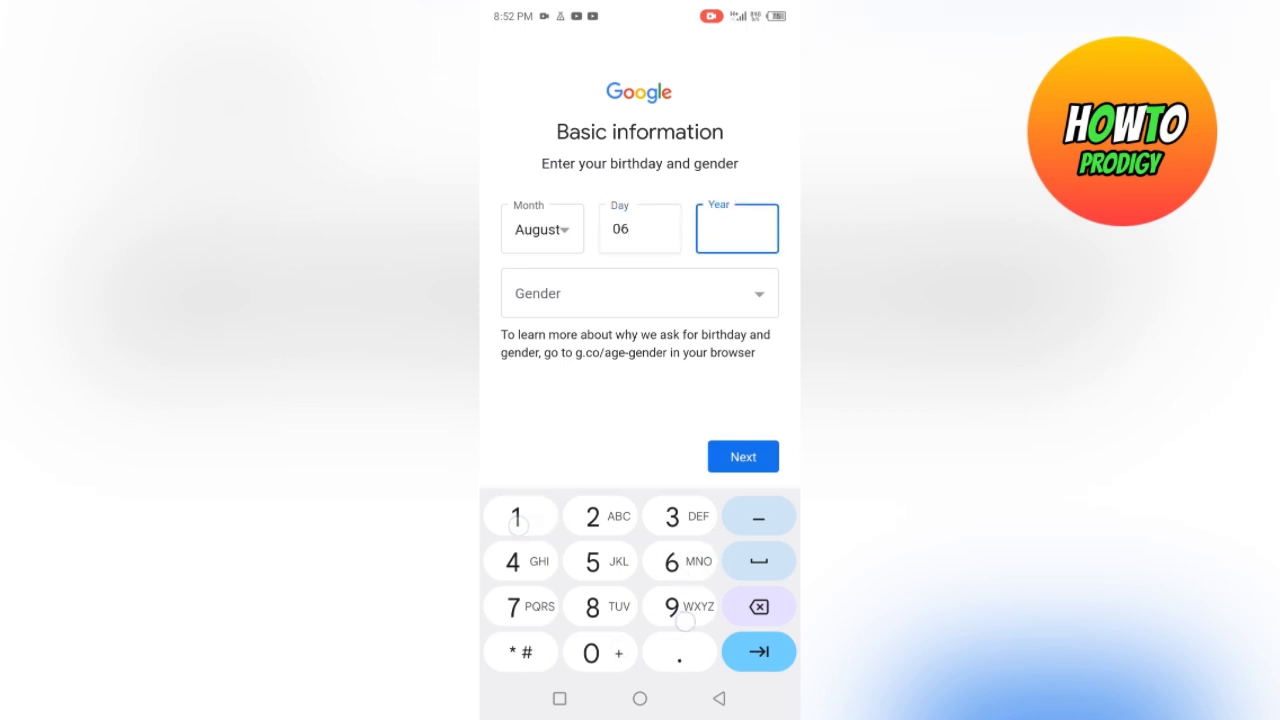
pyautogui.click(640, 292)
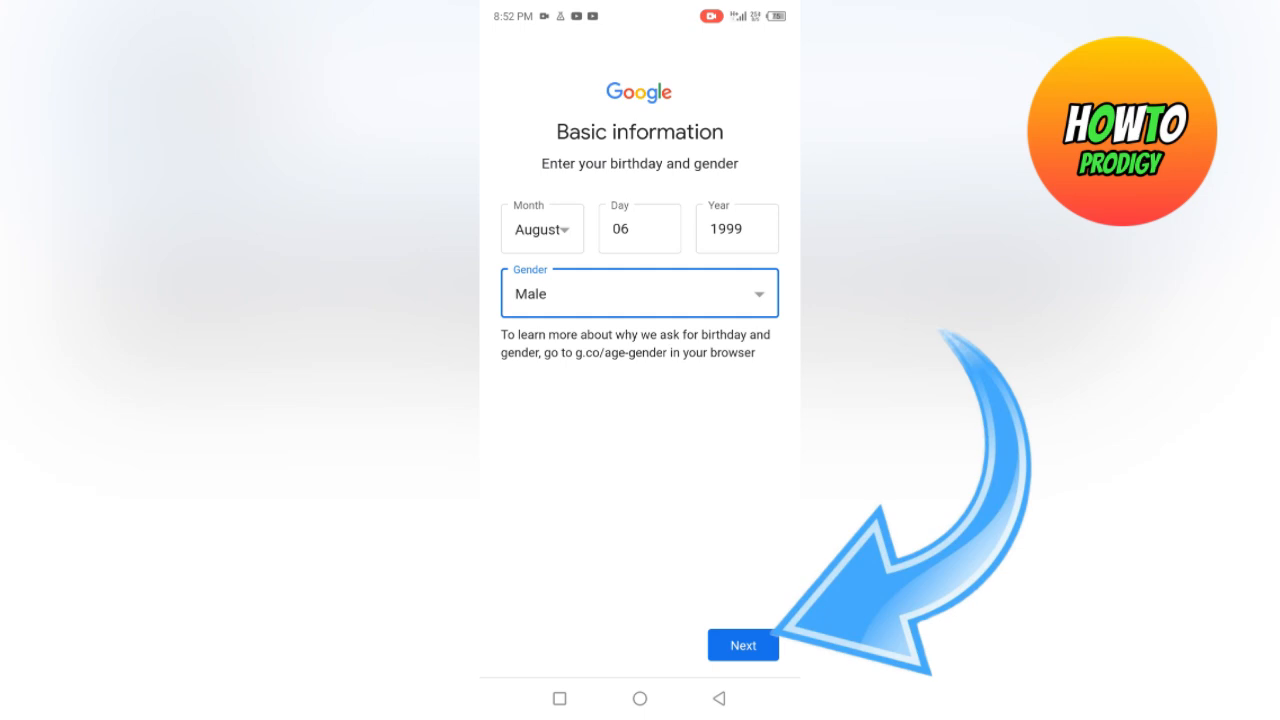
pyautogui.click(744, 644)
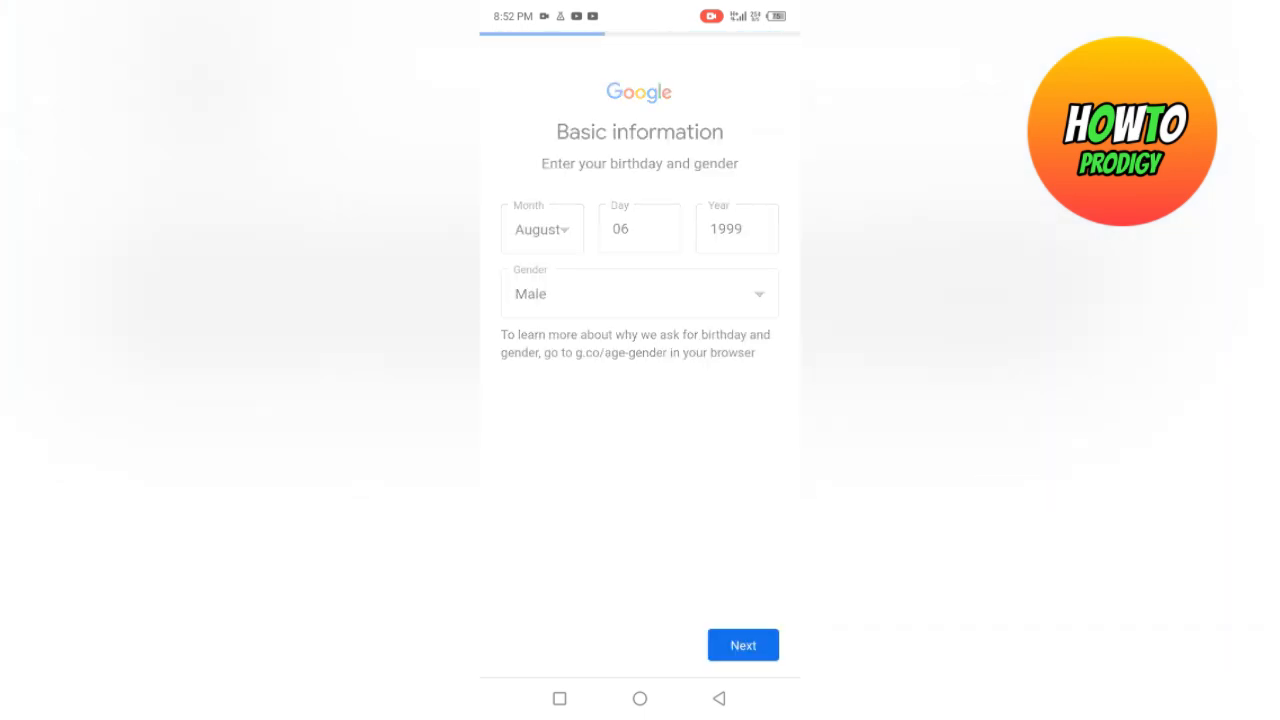
pyautogui.click(742, 644)
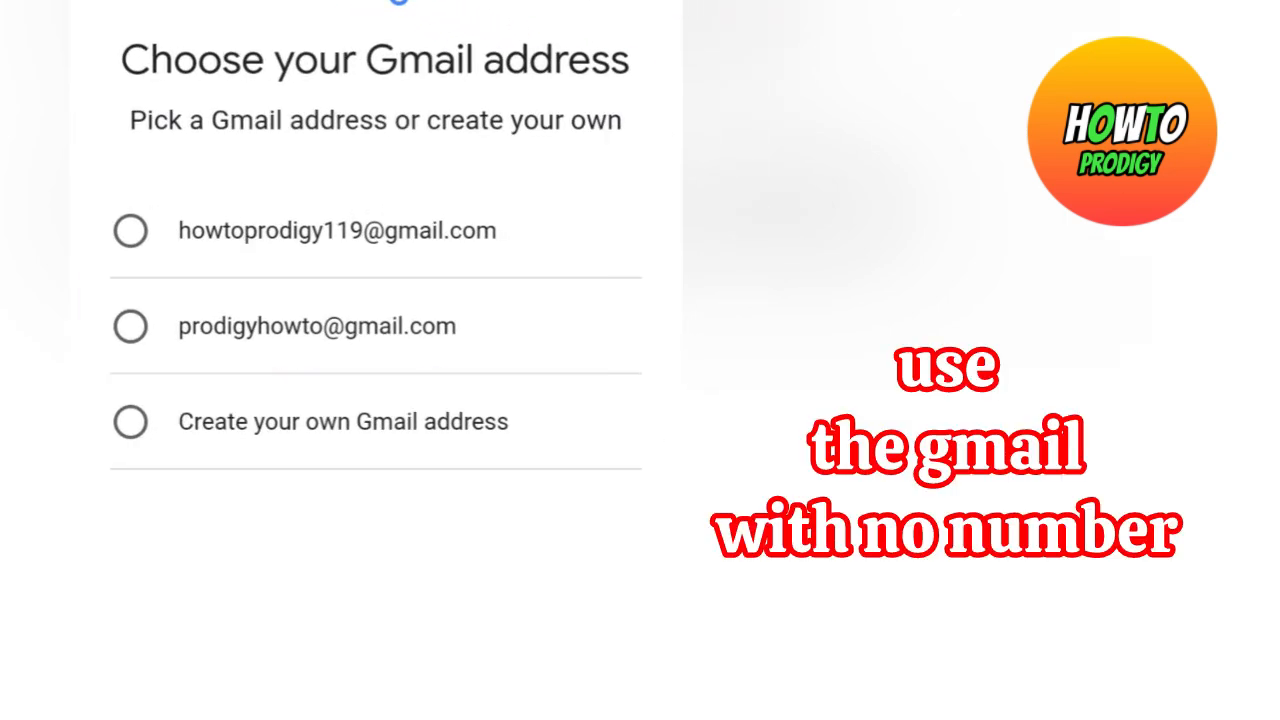
pyautogui.click(512, 272)
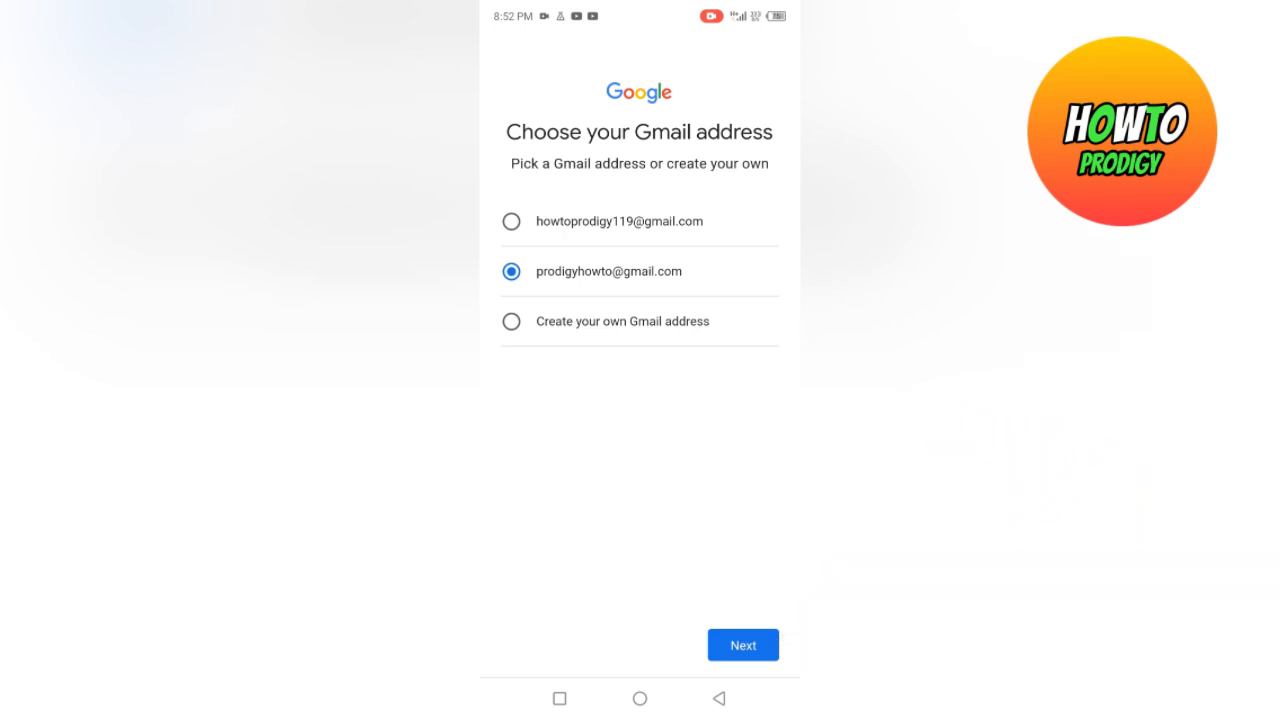
pyautogui.click(744, 644)
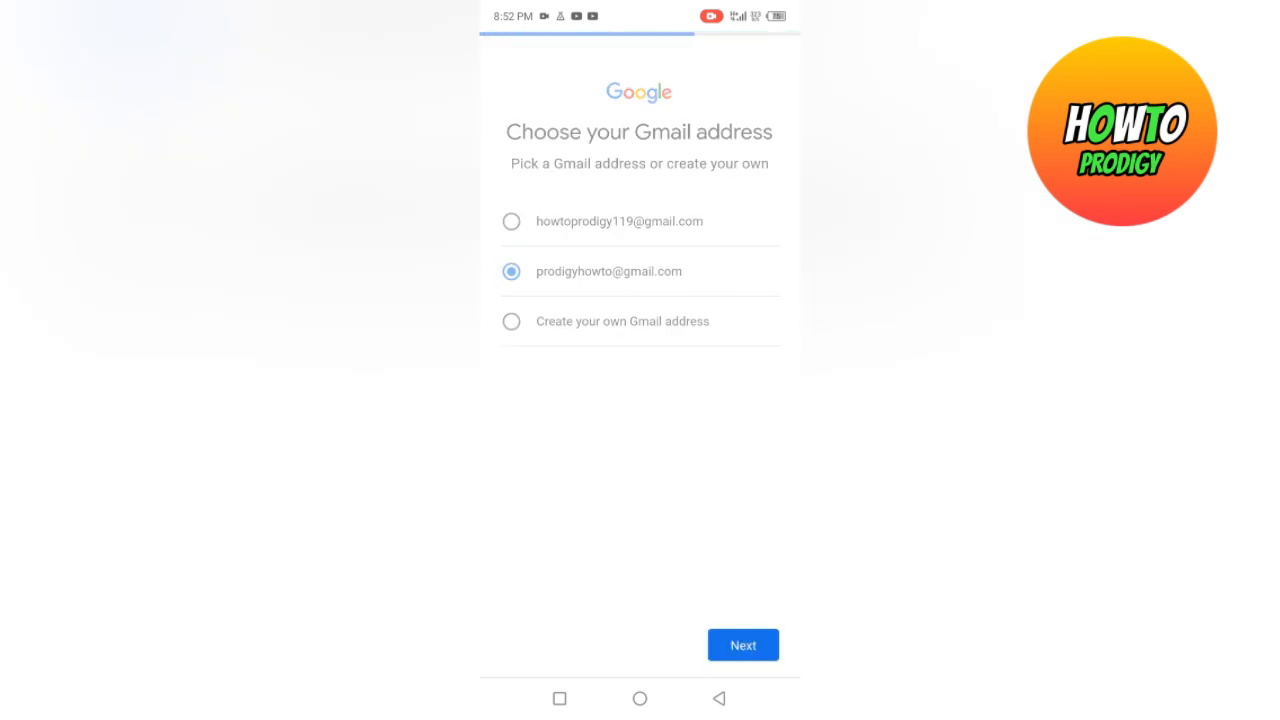
pyautogui.click(744, 644)
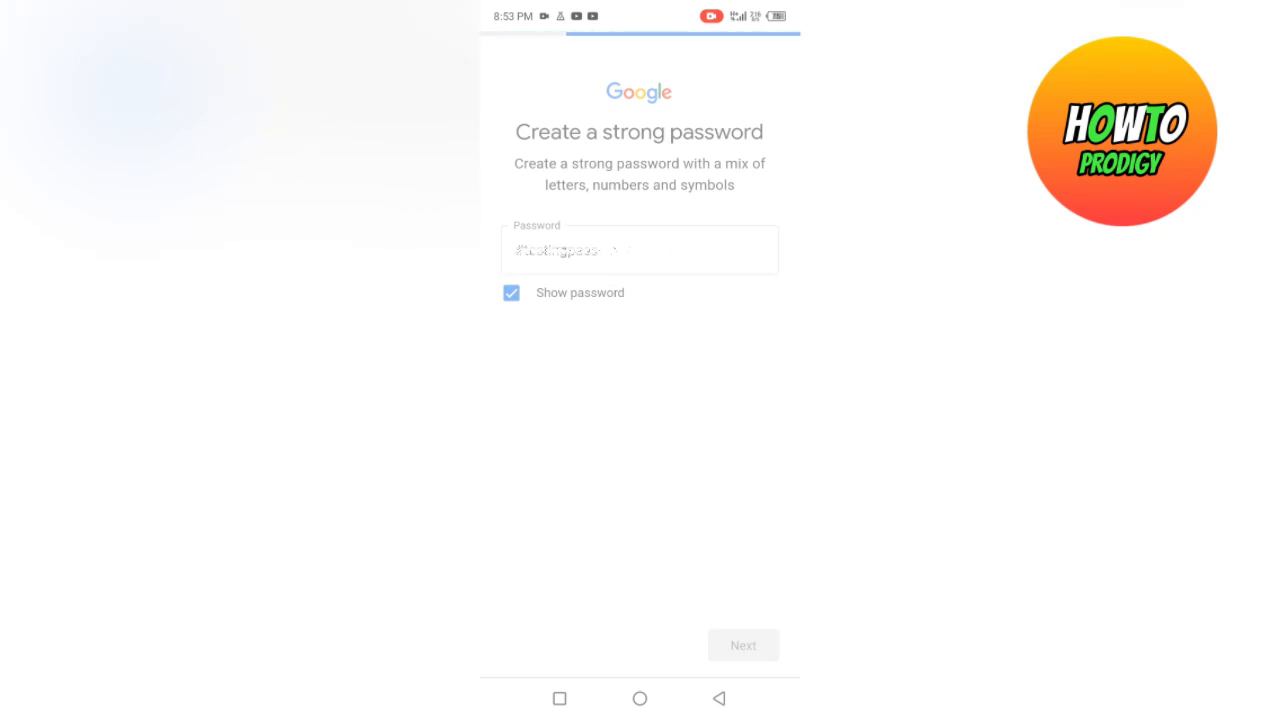
pyautogui.click(744, 644)
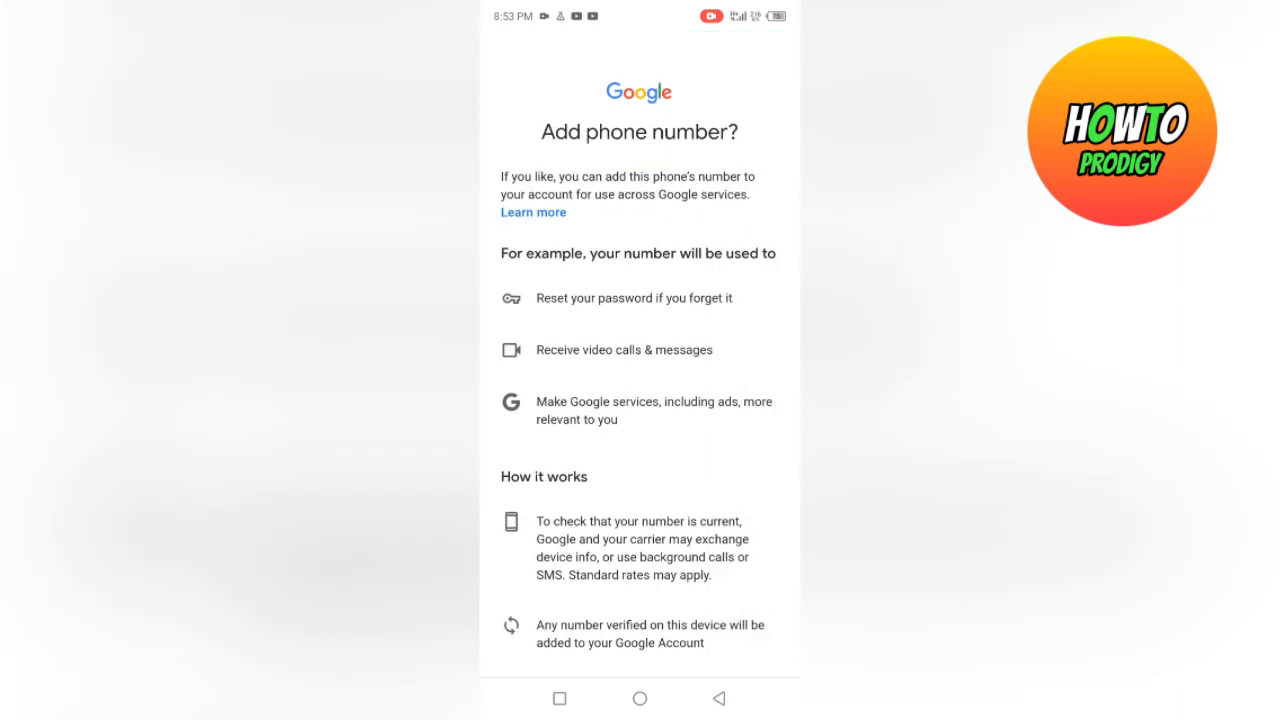
# Skip the phone number step to reach the account info review
pyautogui.scroll(-3)
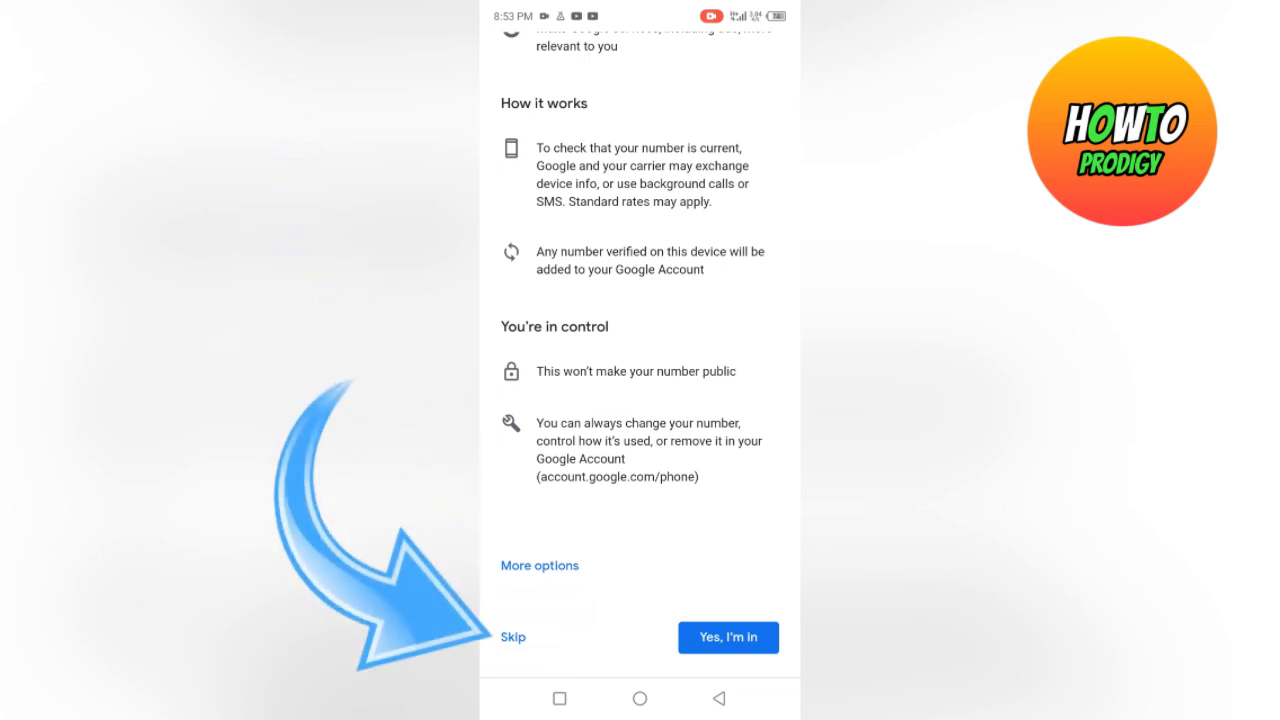
pyautogui.click(728, 636)
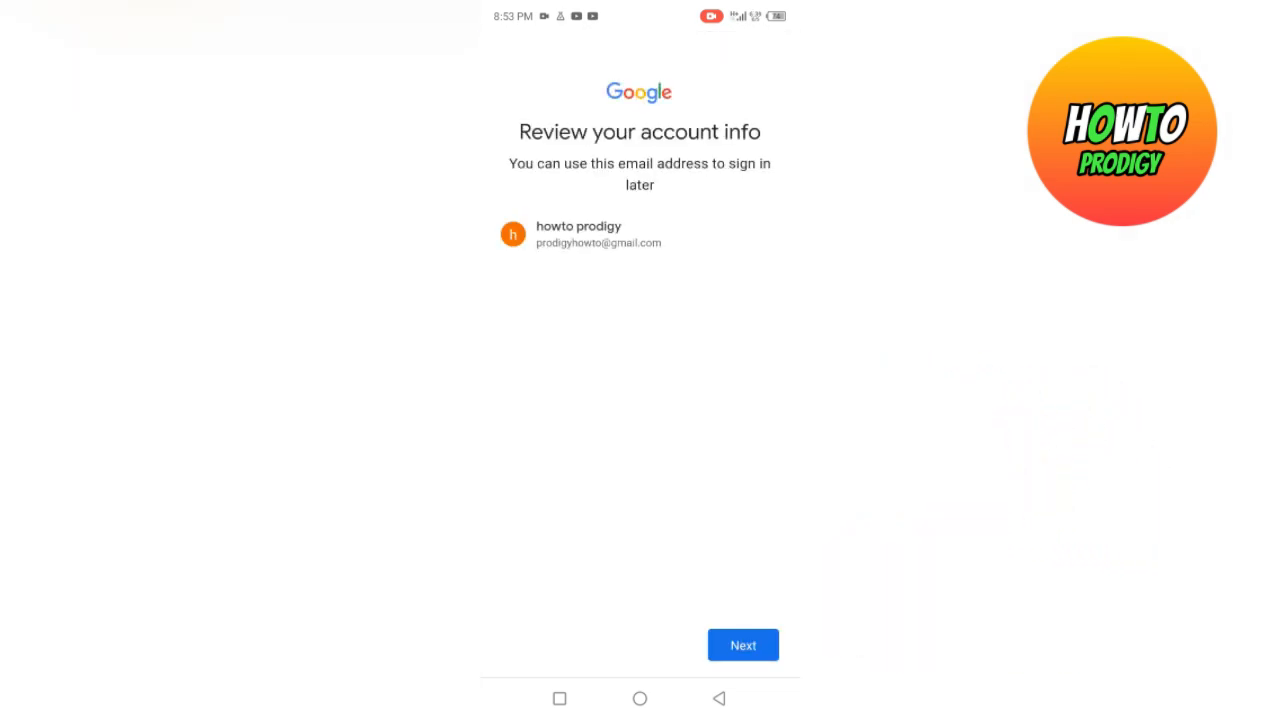
# Confirm the reviewed account info and agree to Google's Privacy and Terms
pyautogui.click(744, 644)
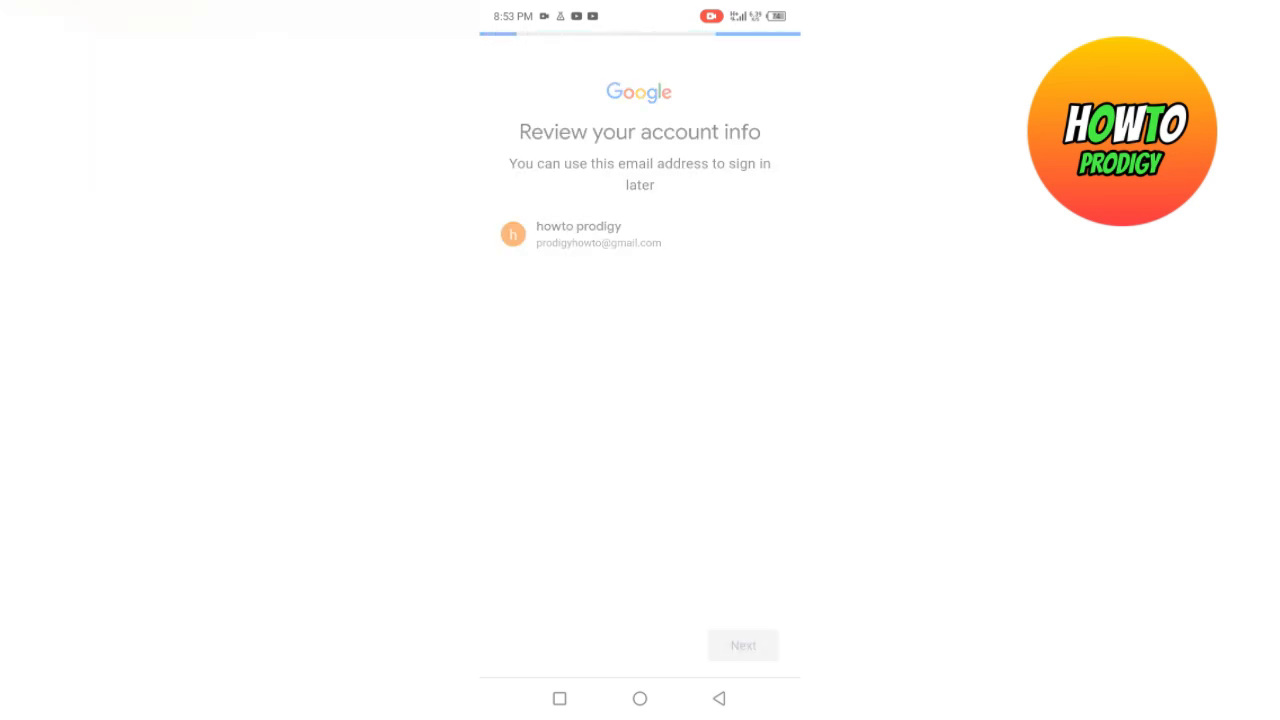
pyautogui.click(744, 644)
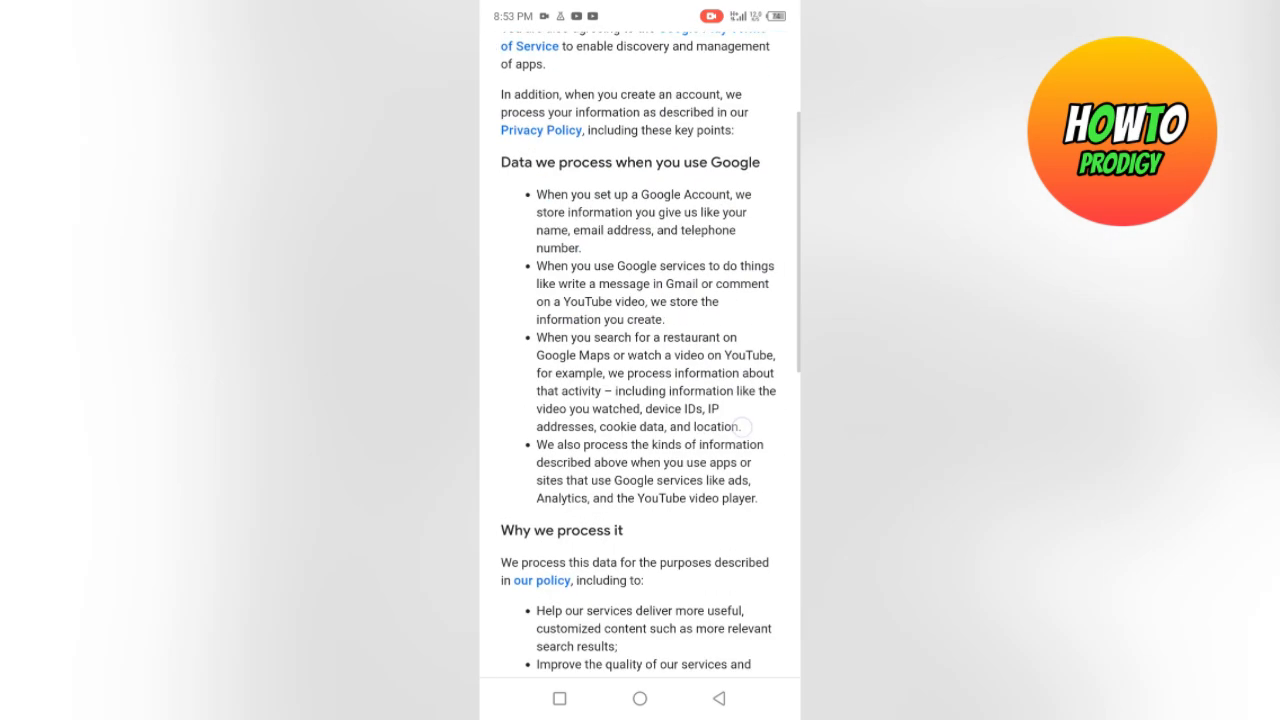
pyautogui.scroll(-3)
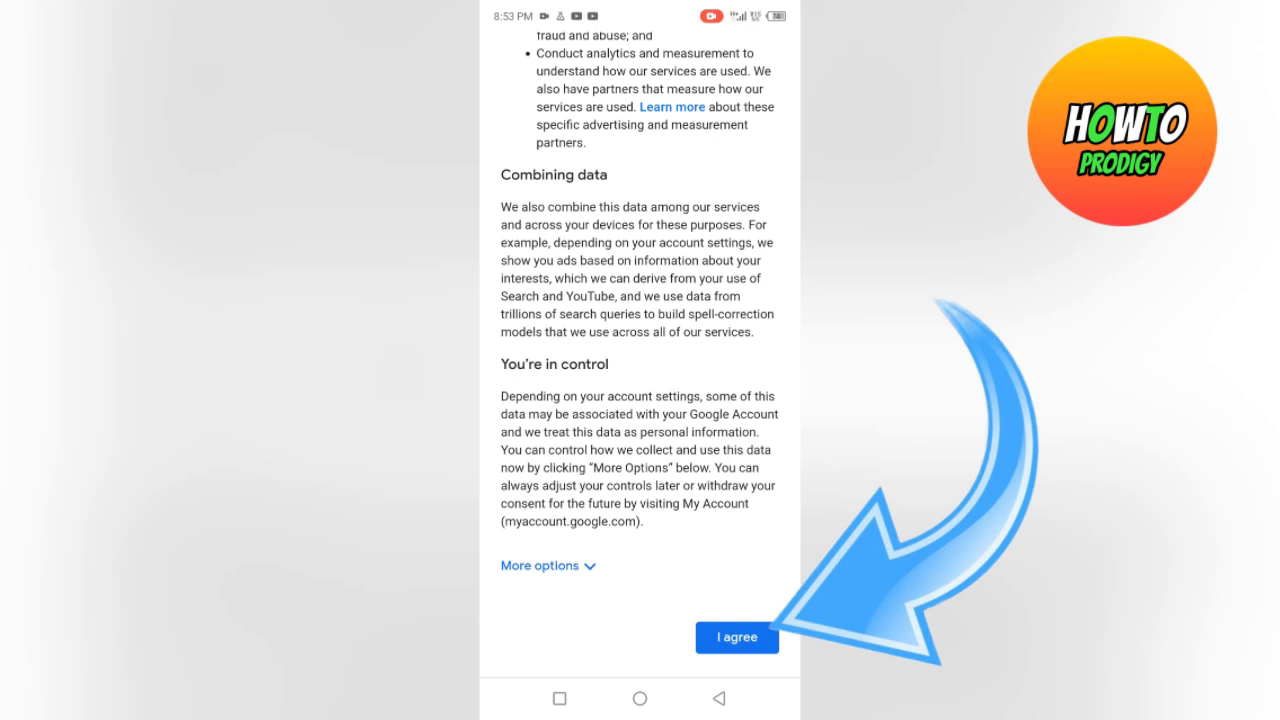
pyautogui.click(736, 636)
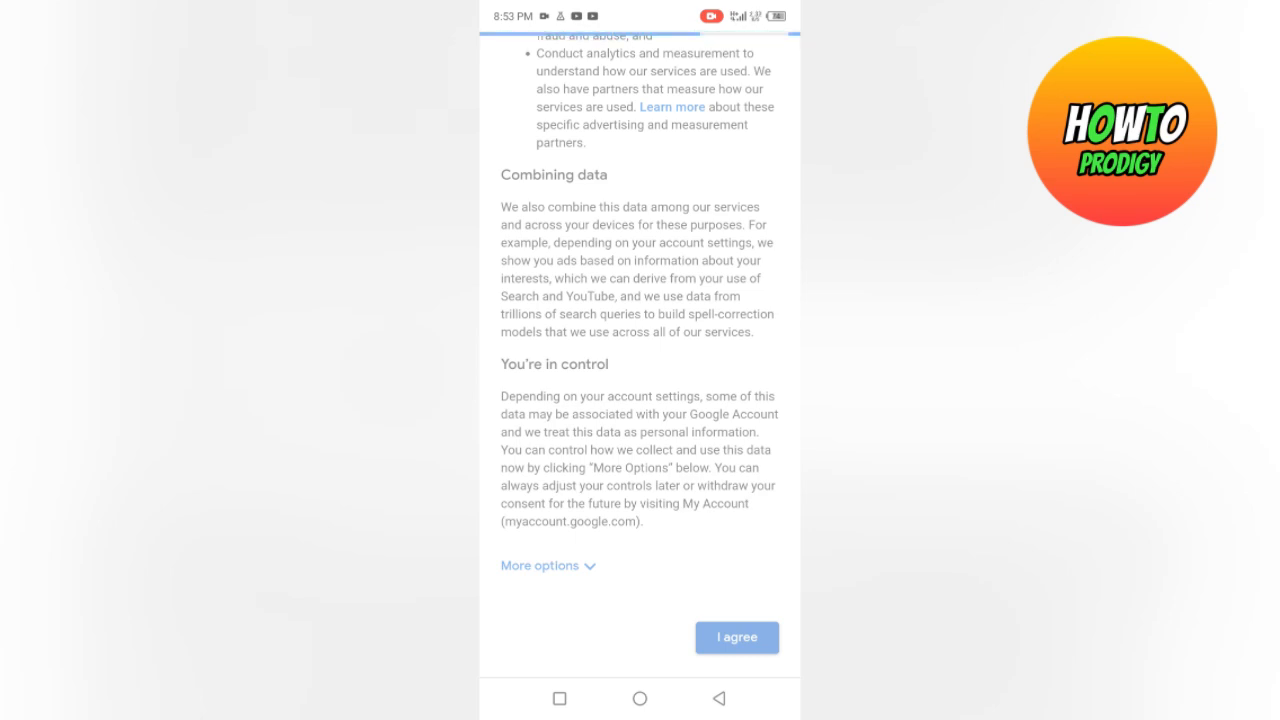
pyautogui.click(736, 636)
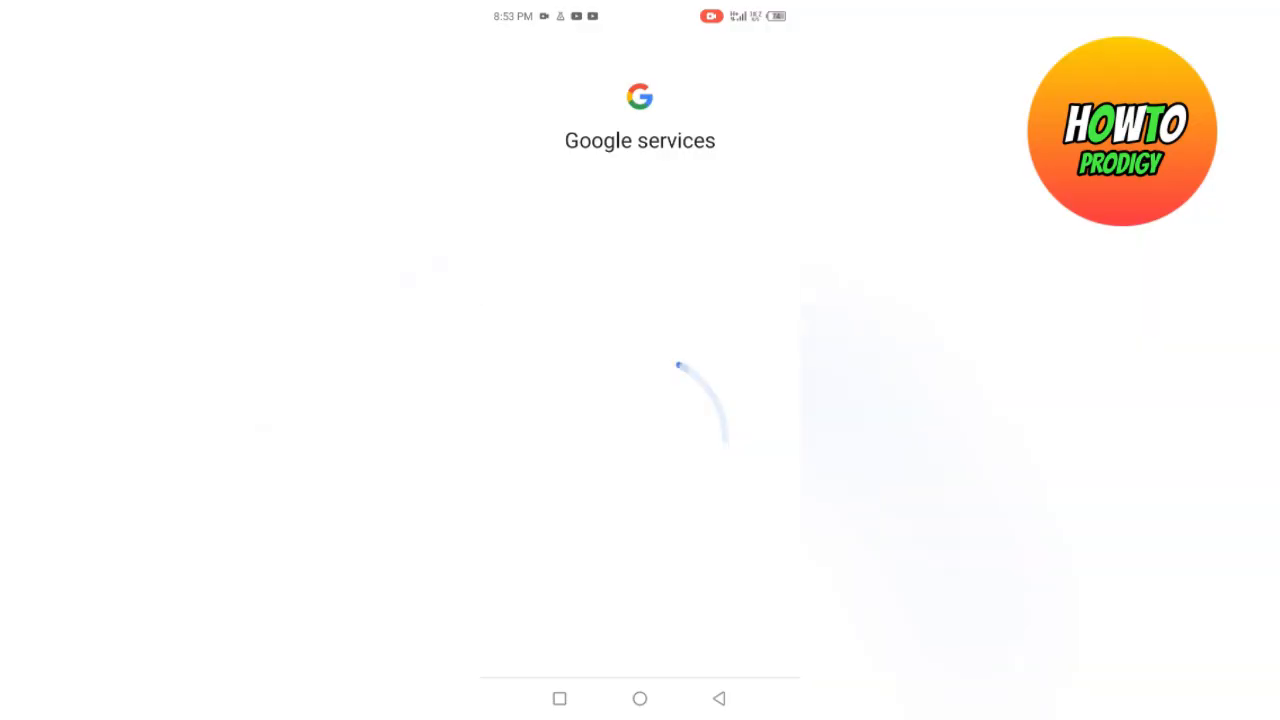